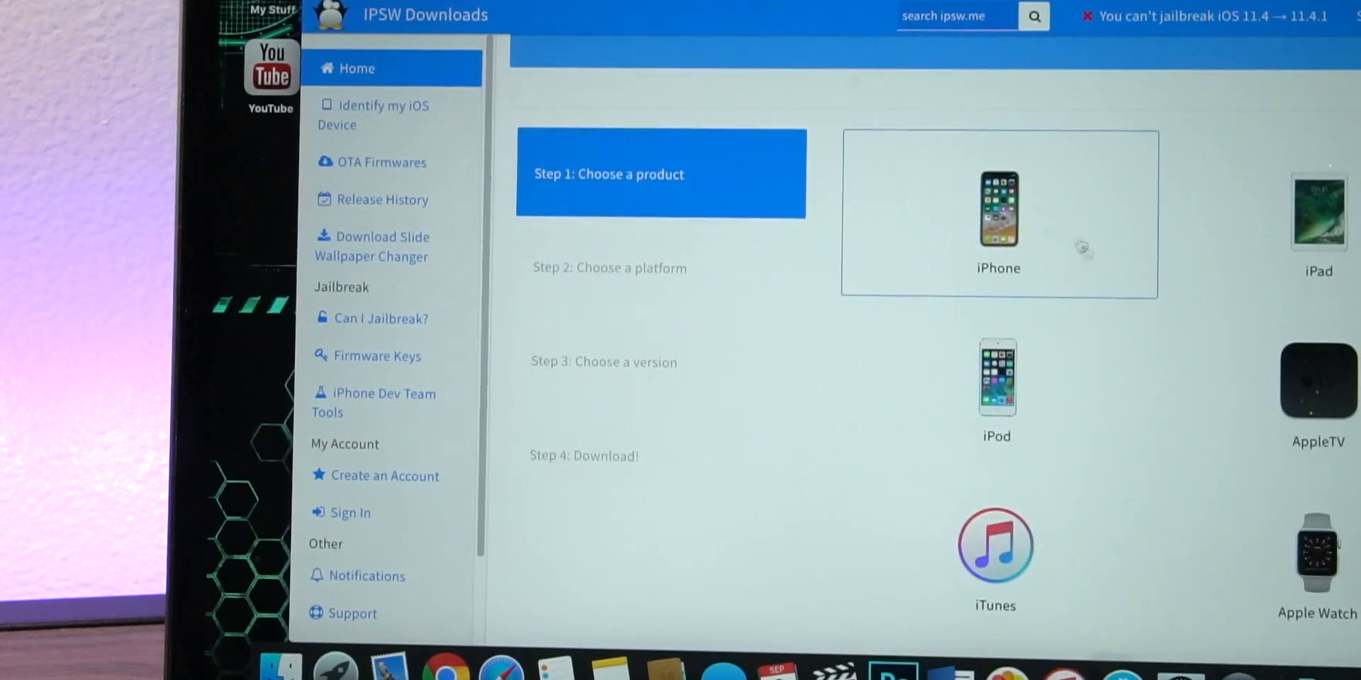
On ipsw.me choose iPhone, the iPhone X (GSM) model, and the signed iOS 11.4.1 firmware.
click(997, 208)
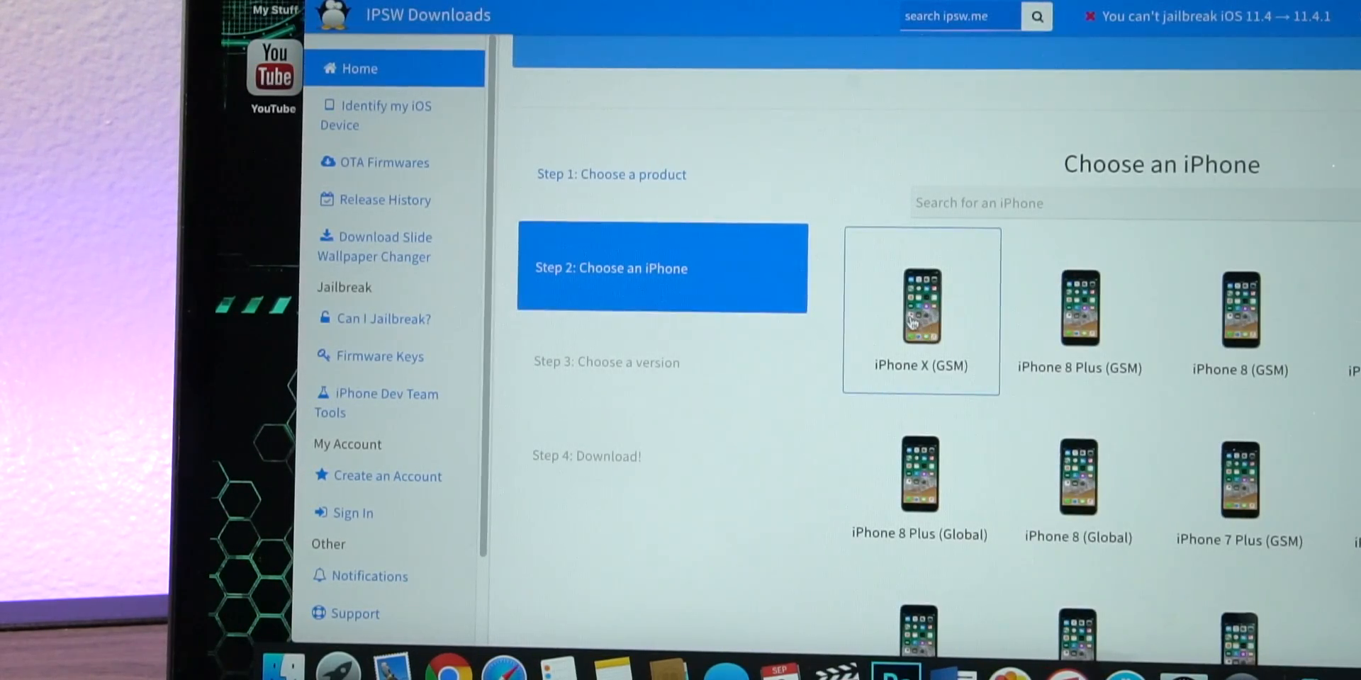
click(918, 308)
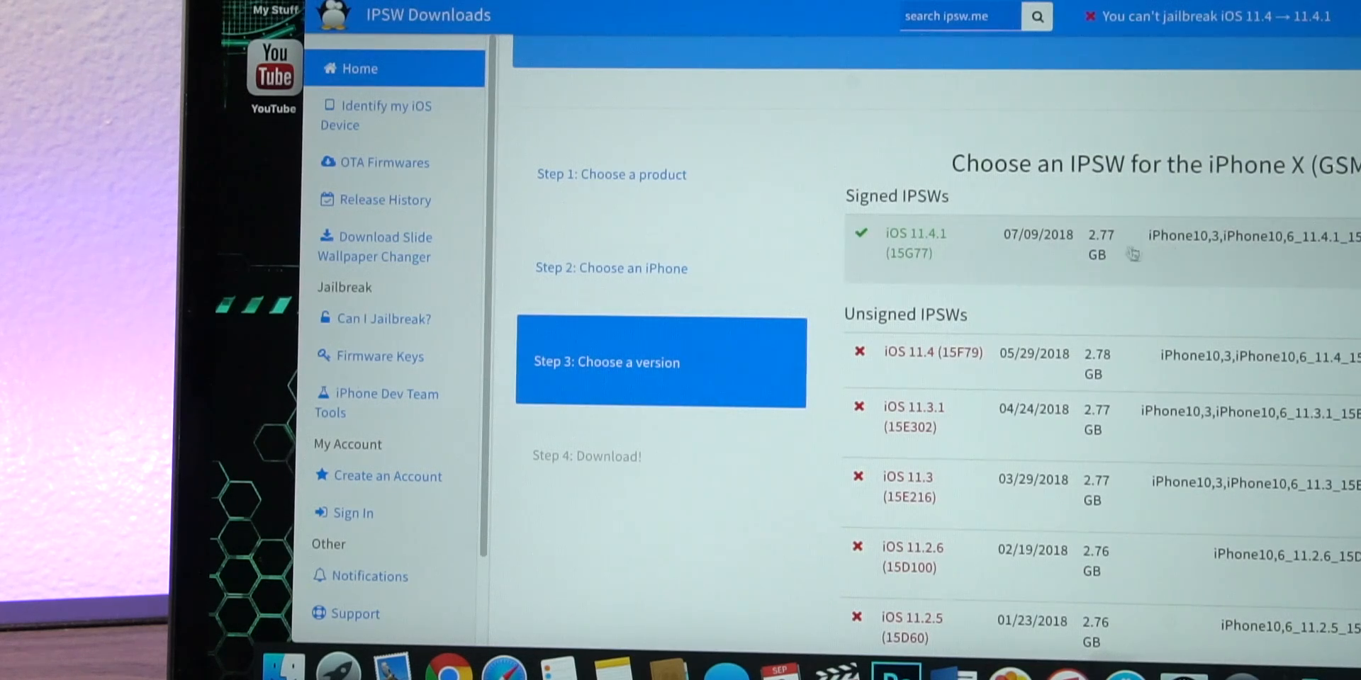
scroll(down, 3)
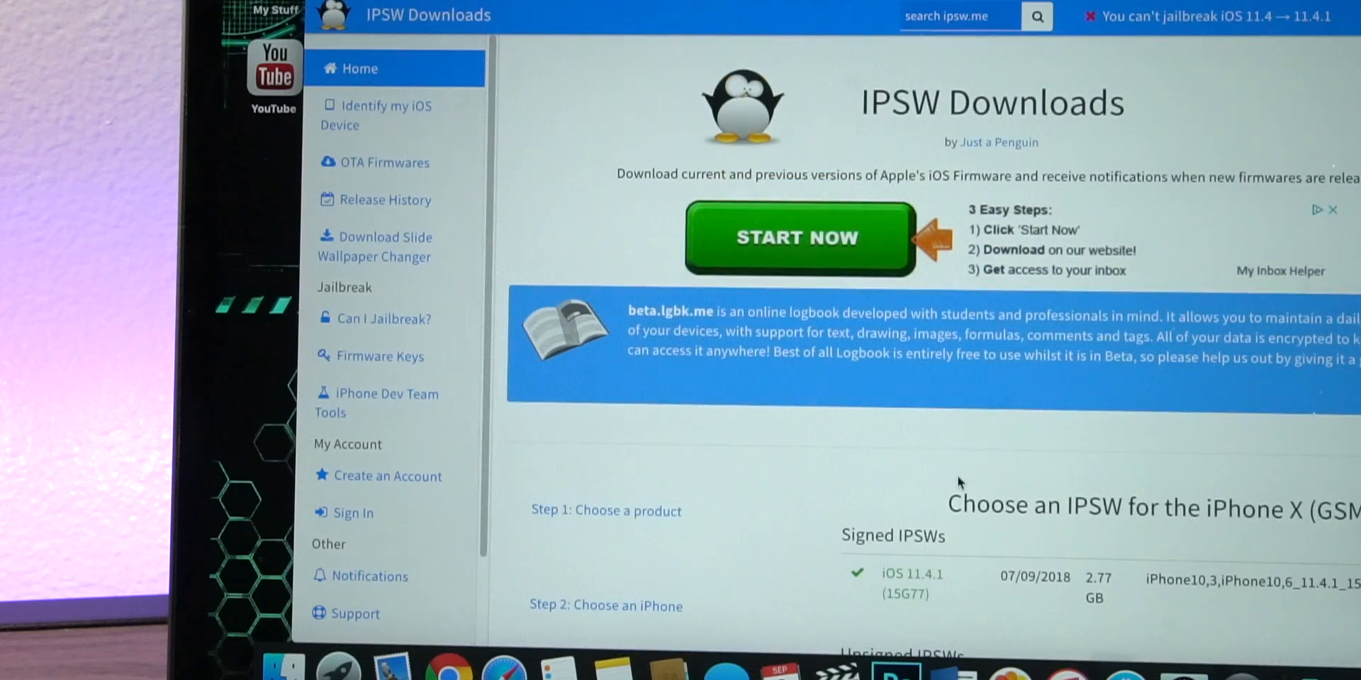
scroll(down, 3)
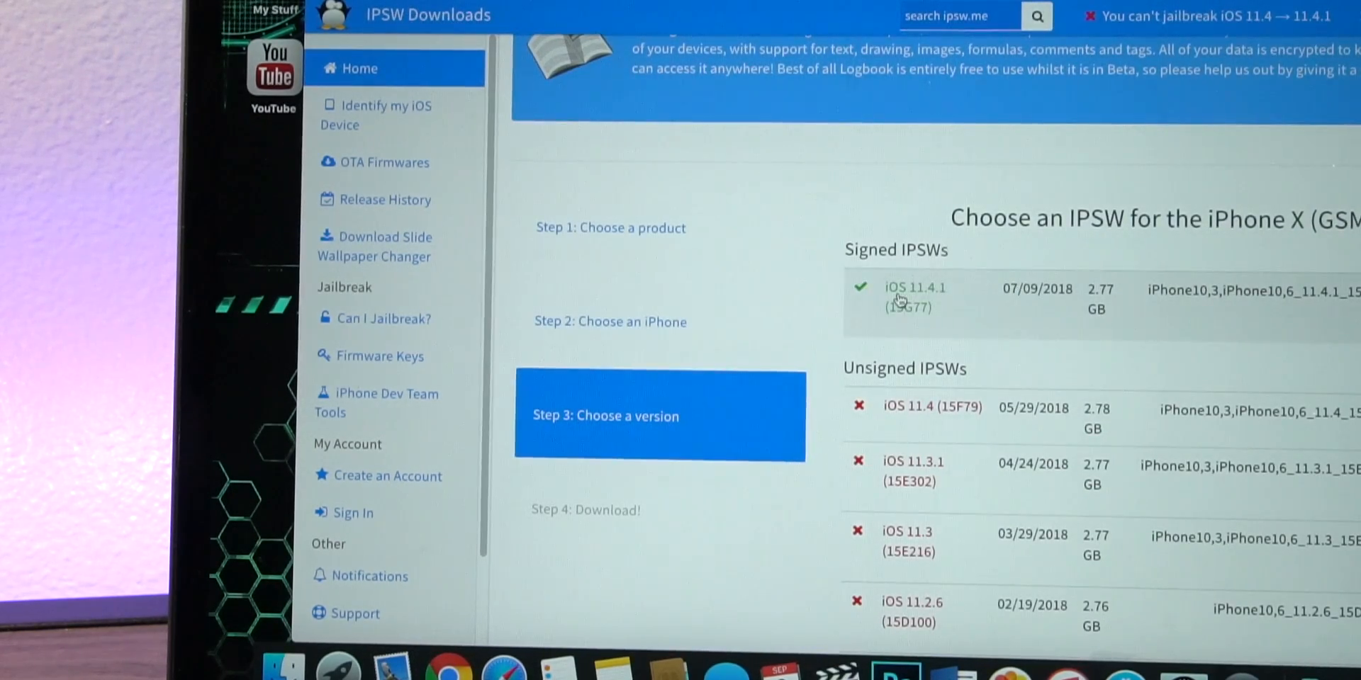
click(915, 296)
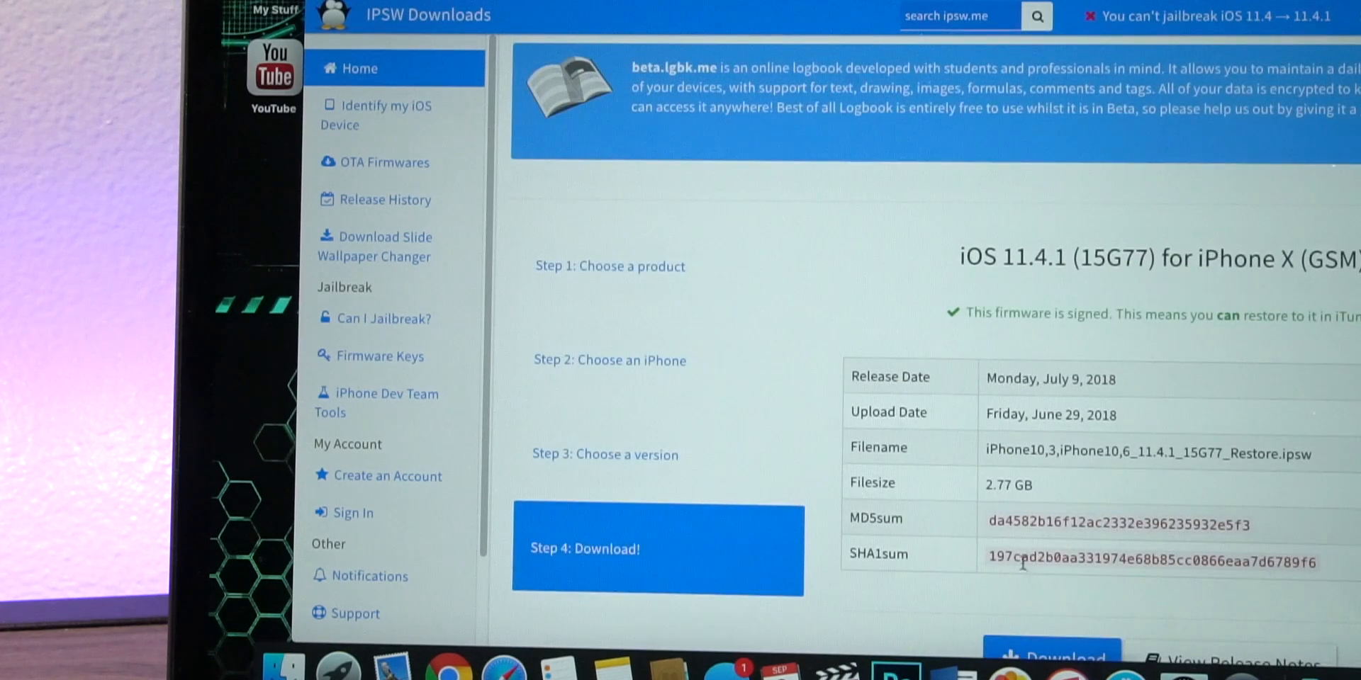
Start the iOS 11.4.1 firmware download, then cancel the save dialog.
click(1051, 652)
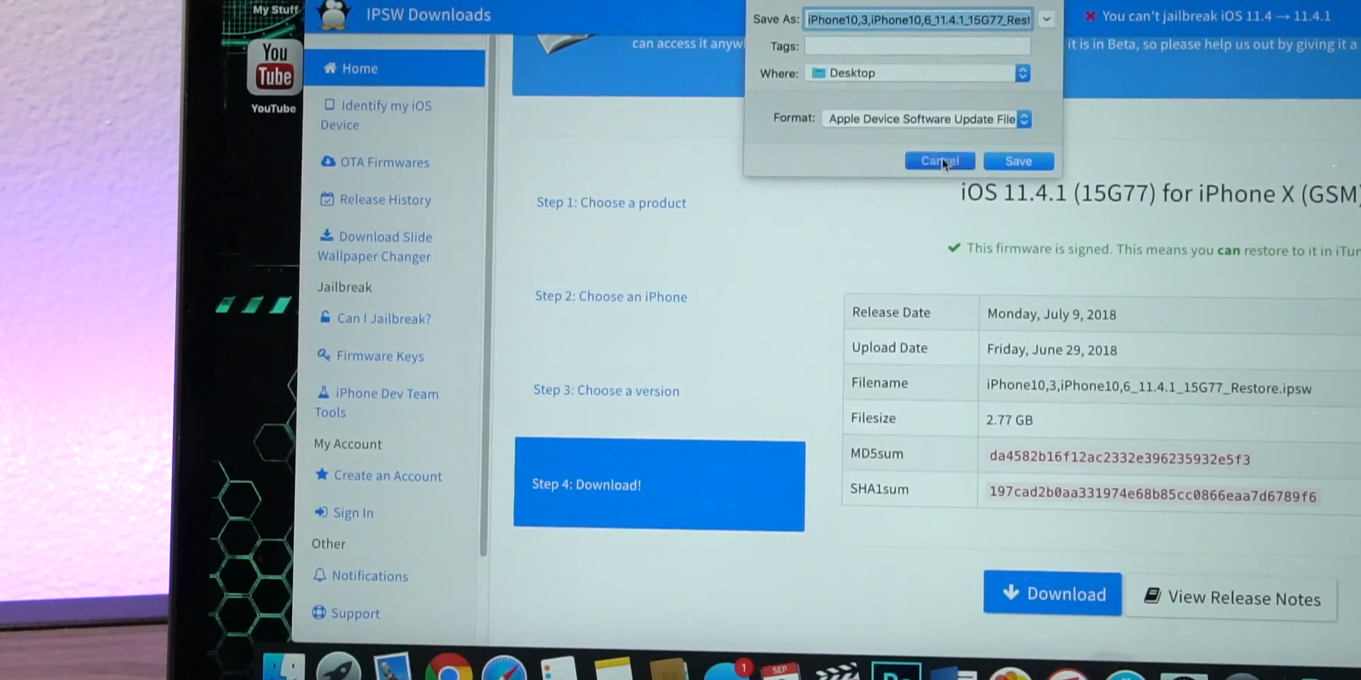
click(939, 160)
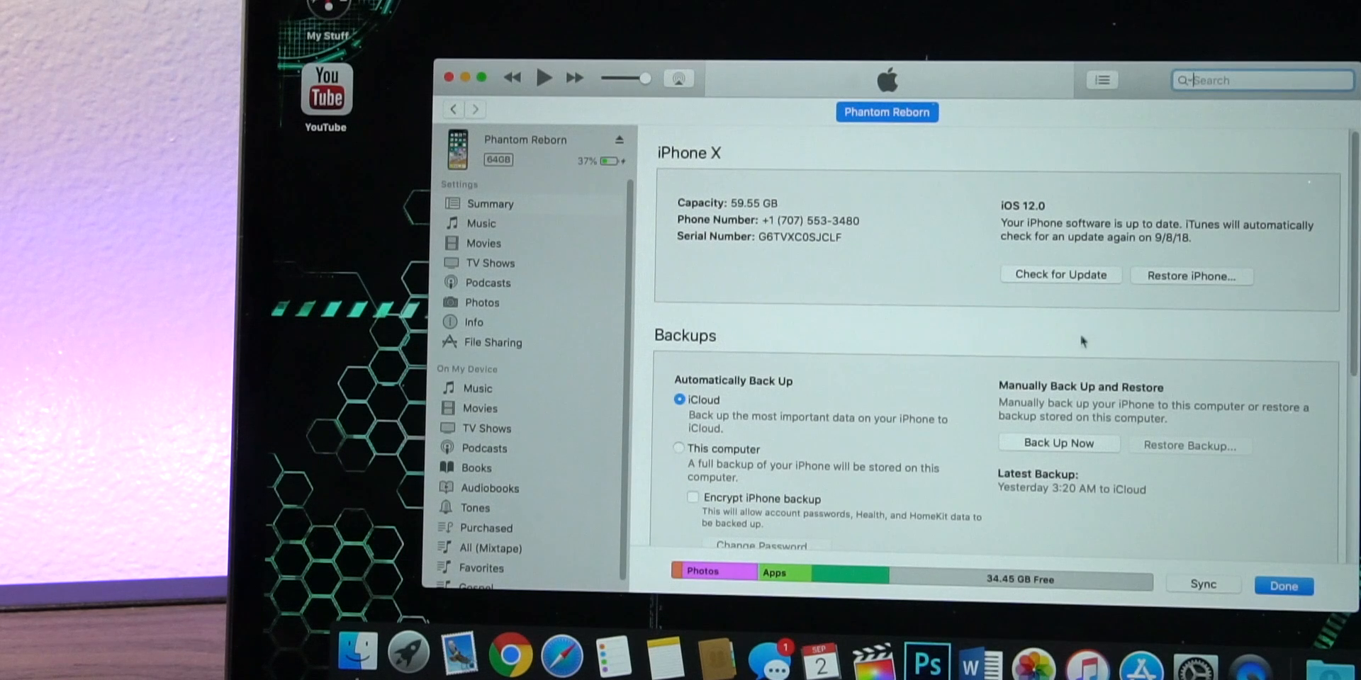
mouse_move(1068, 309)
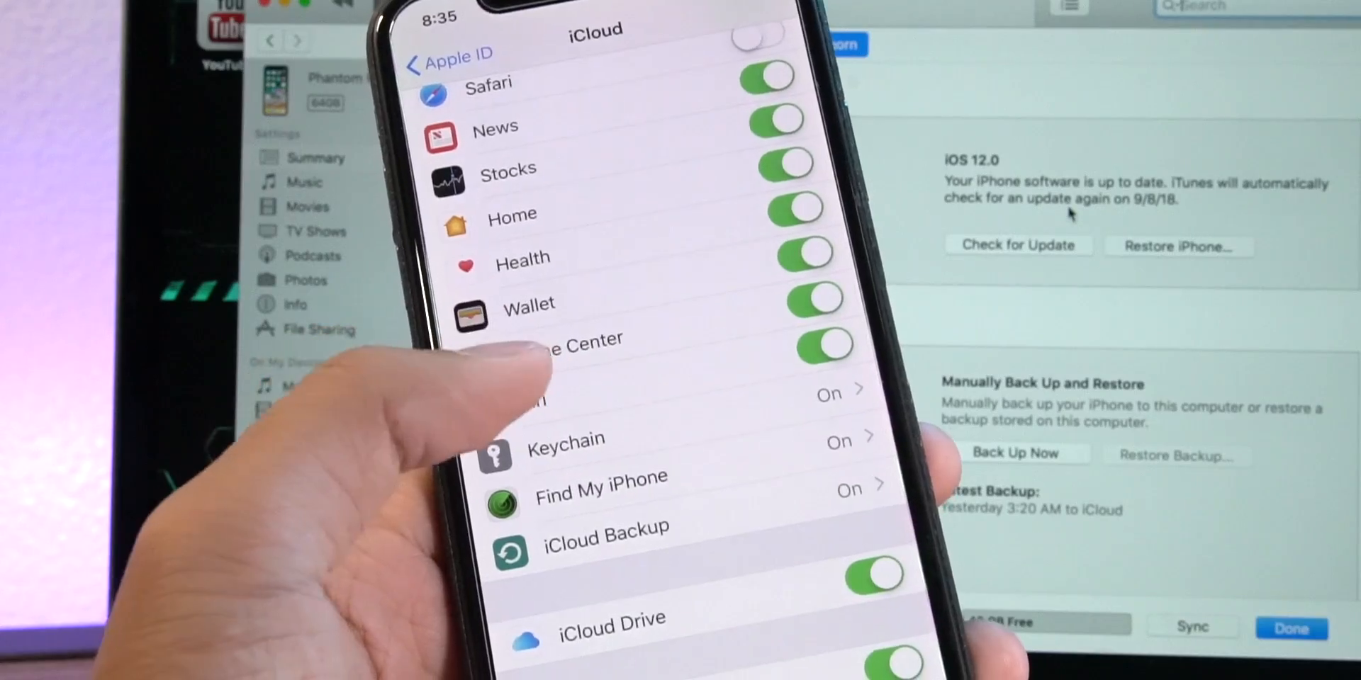
Go into the Find My iPhone setting under the iCloud settings.
click(600, 477)
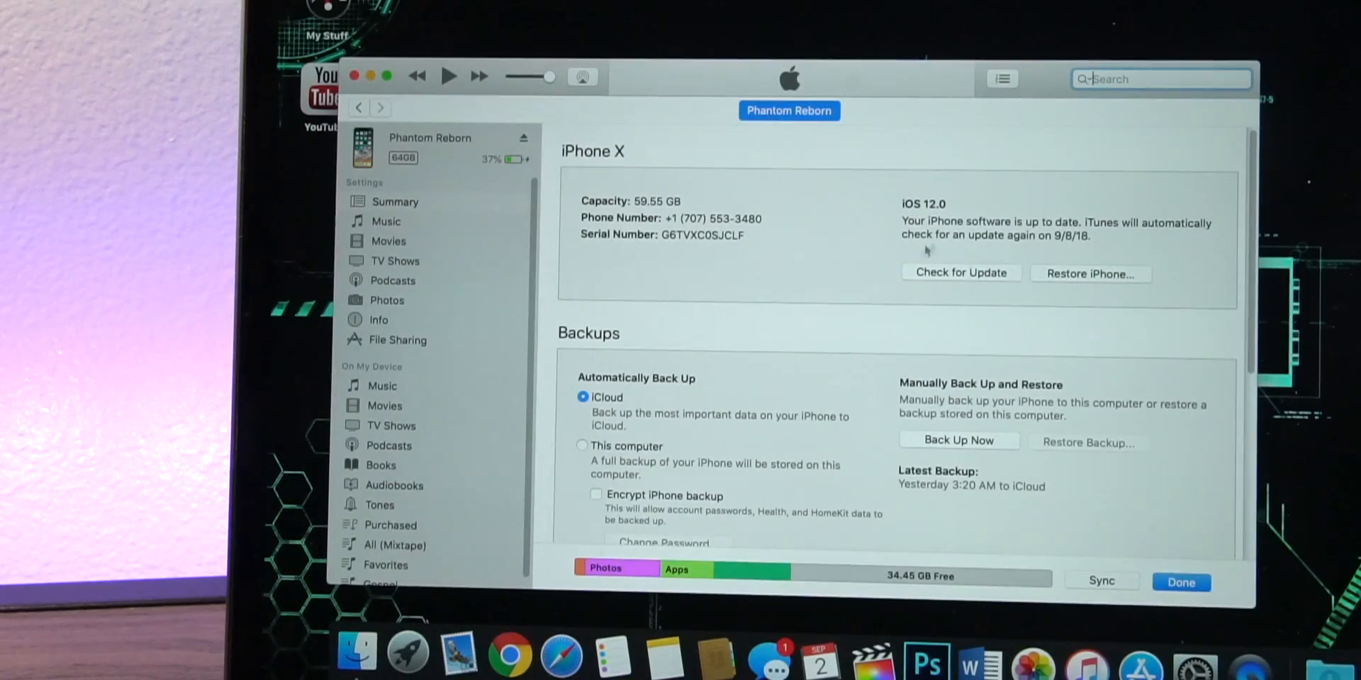
mouse_move(1093, 266)
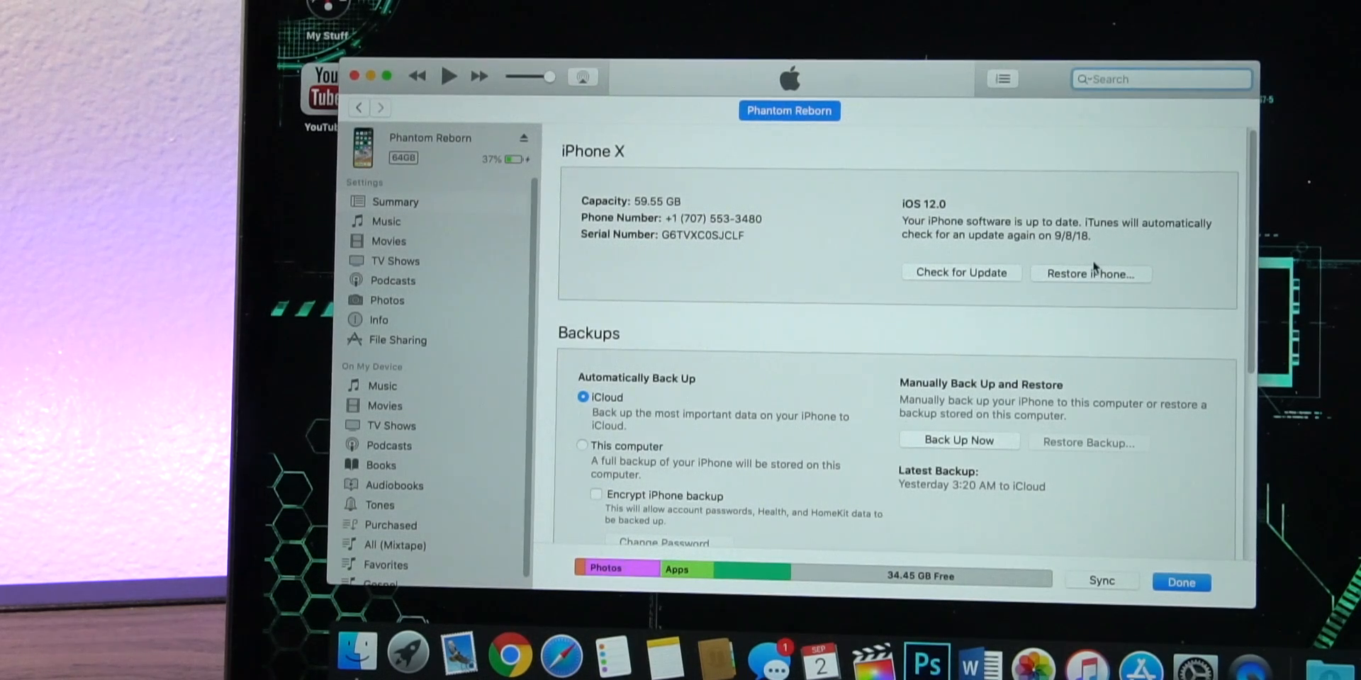
mouse_move(1096, 295)
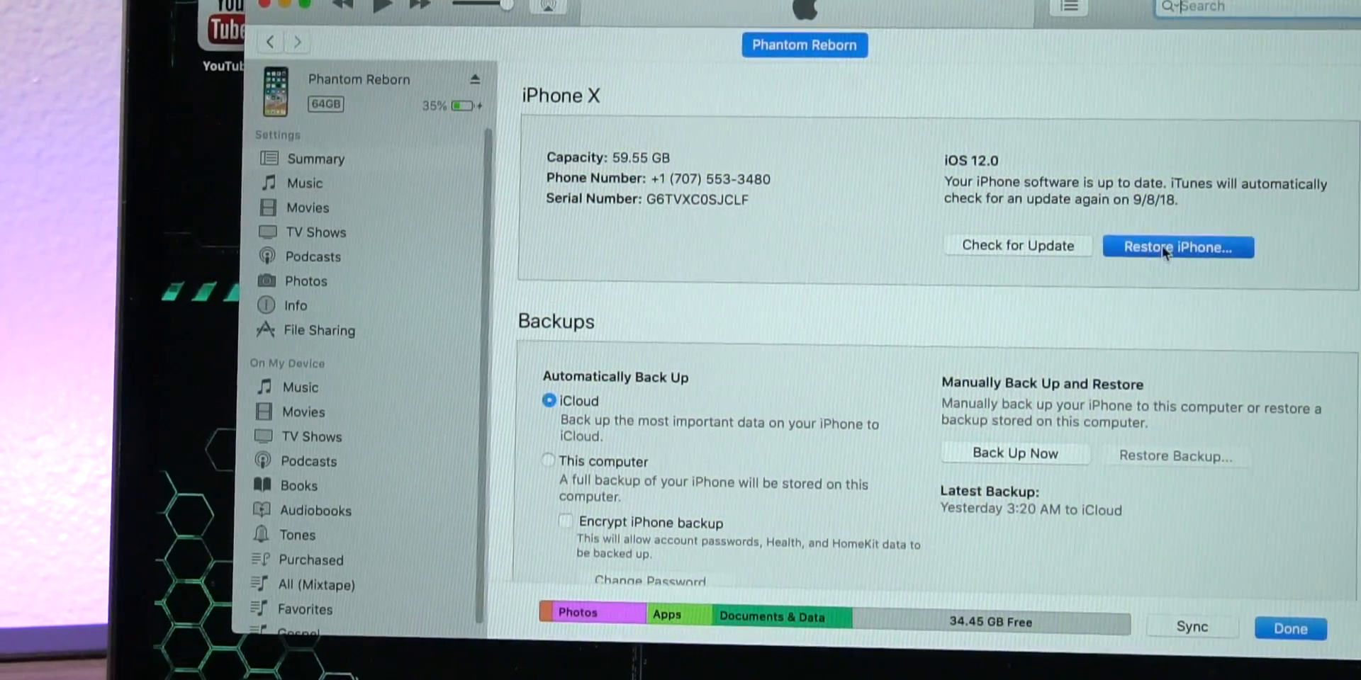
Begin a restore with a chosen firmware and browse to SSDump > iOS Related > IPSWs.
click(1176, 246)
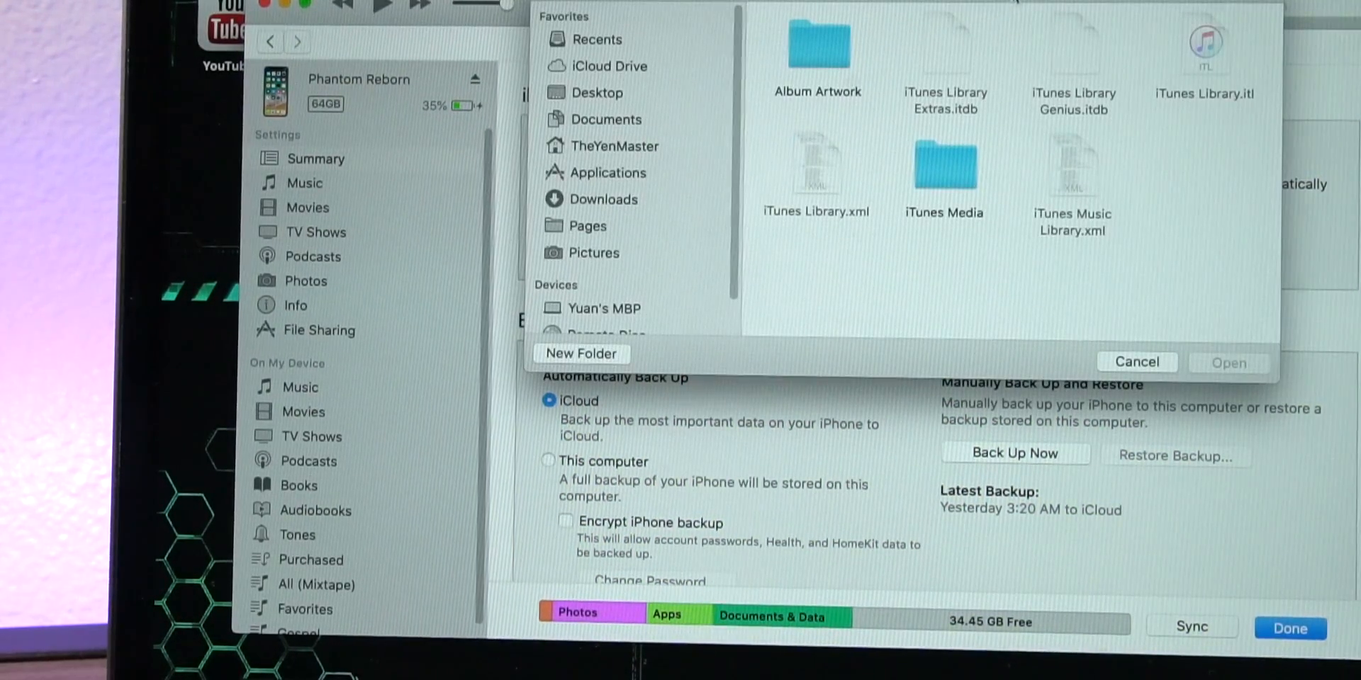
click(611, 392)
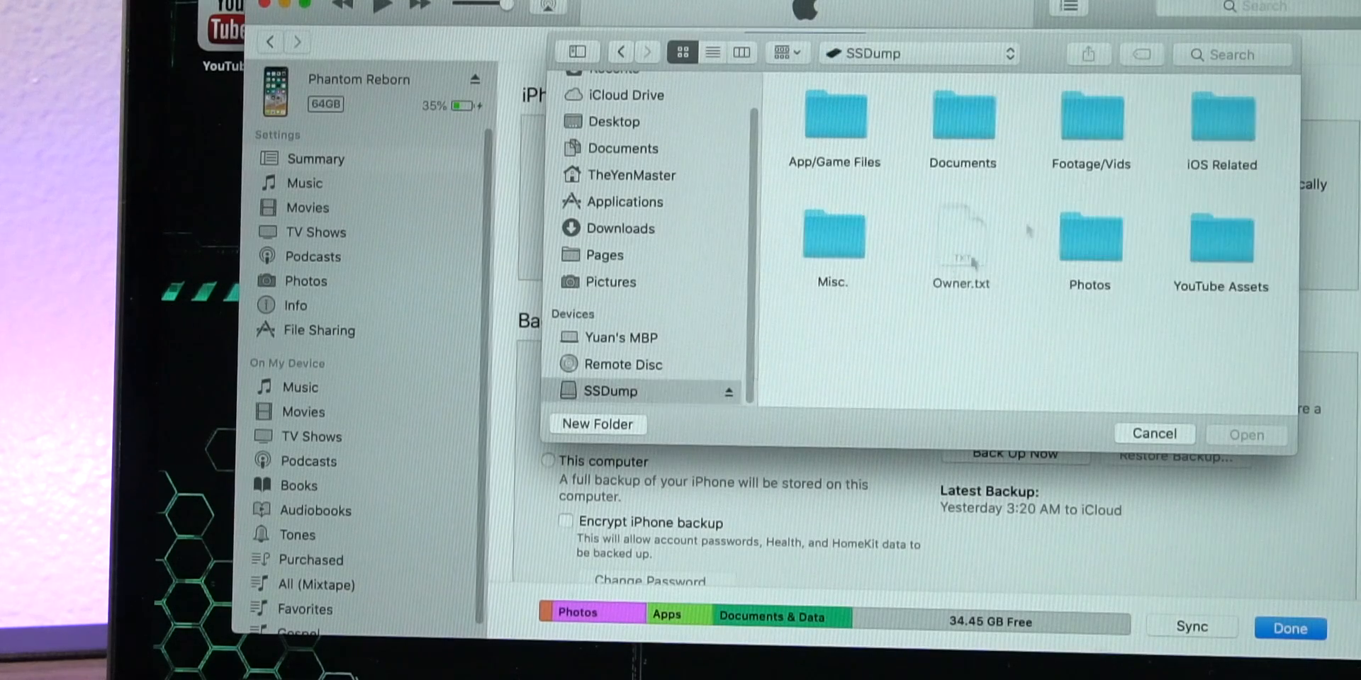
double_click(1220, 115)
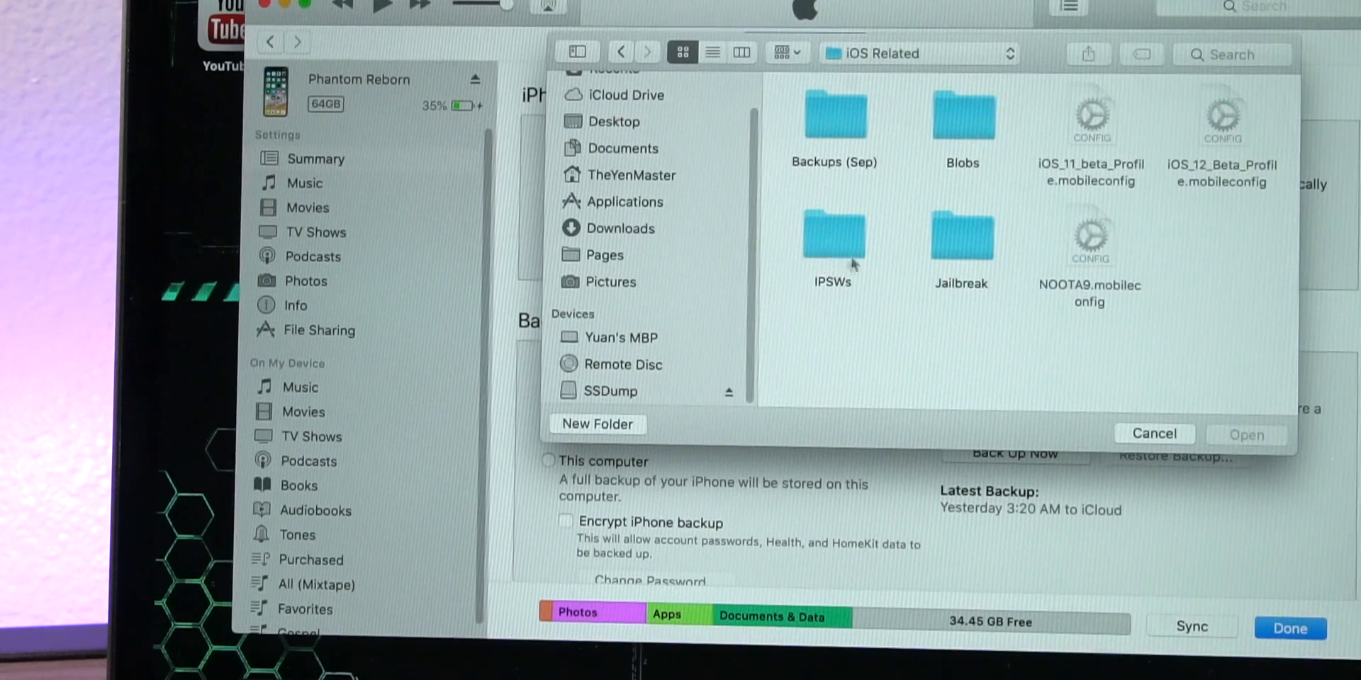
double_click(831, 235)
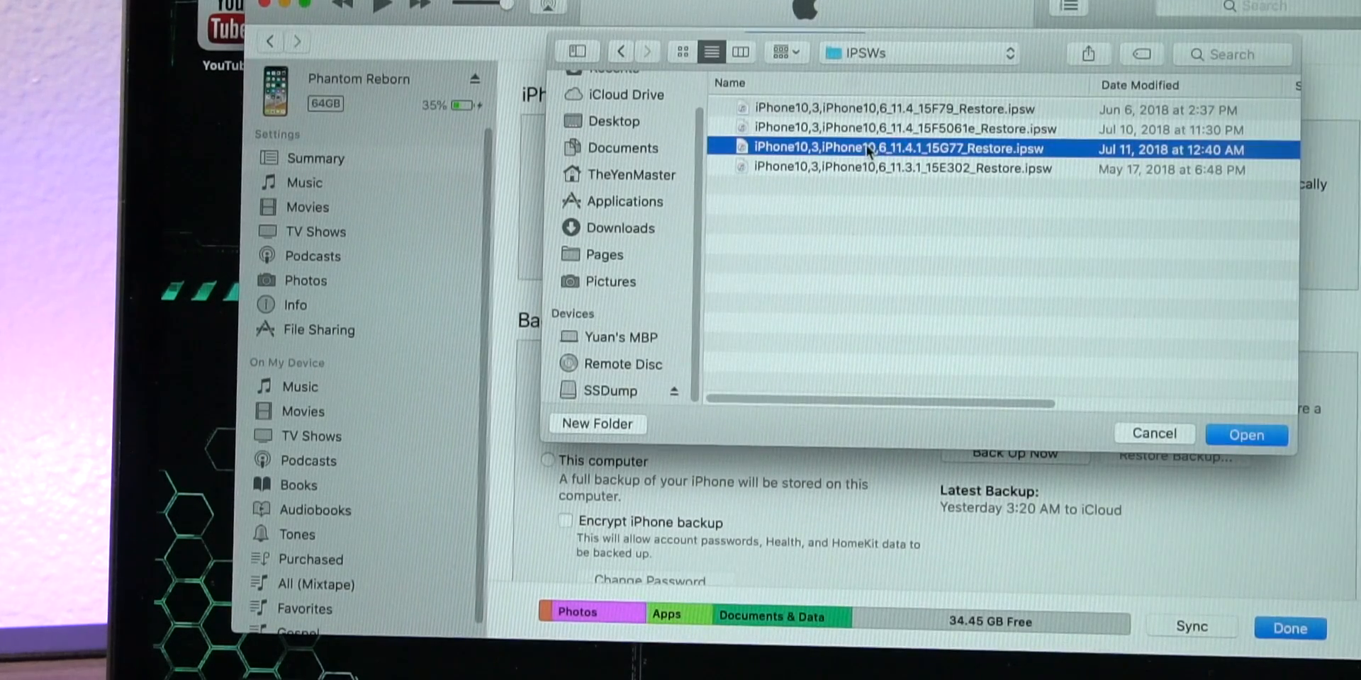
Load the iOS 11.4.1 IPSW and confirm erasing and restoring the iPhone X.
click(1245, 435)
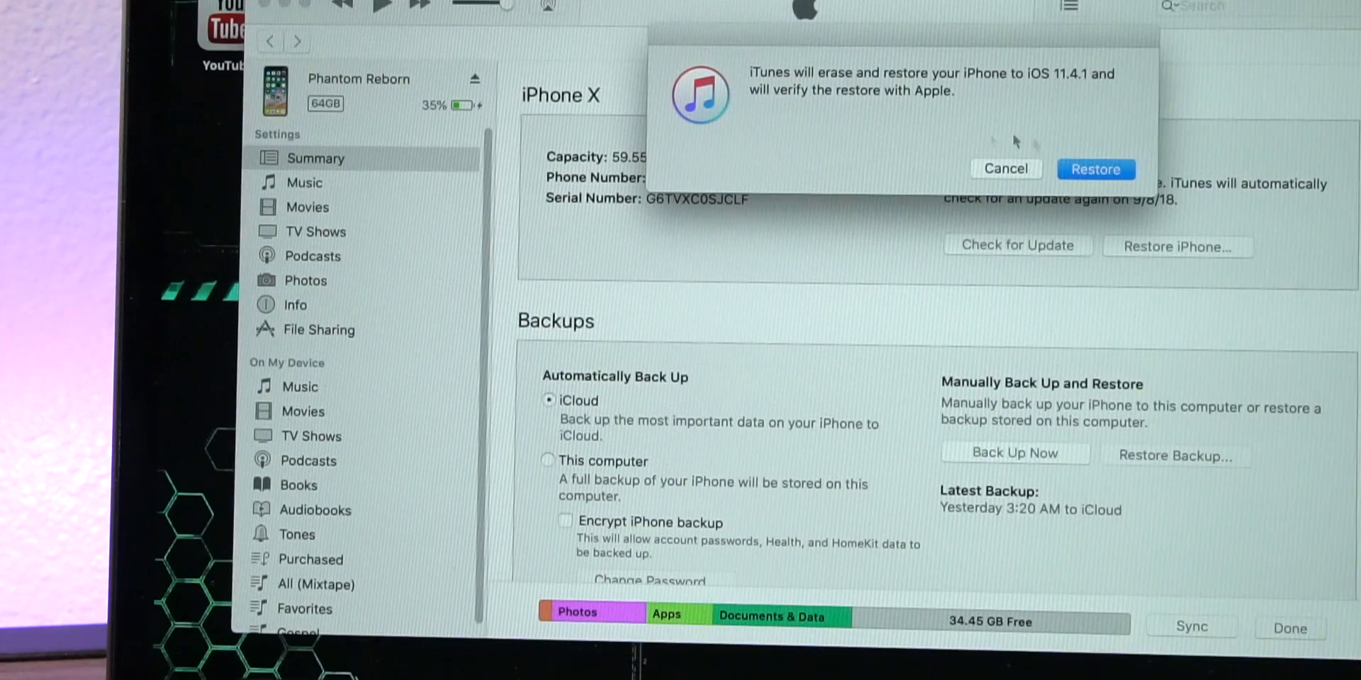
click(1096, 169)
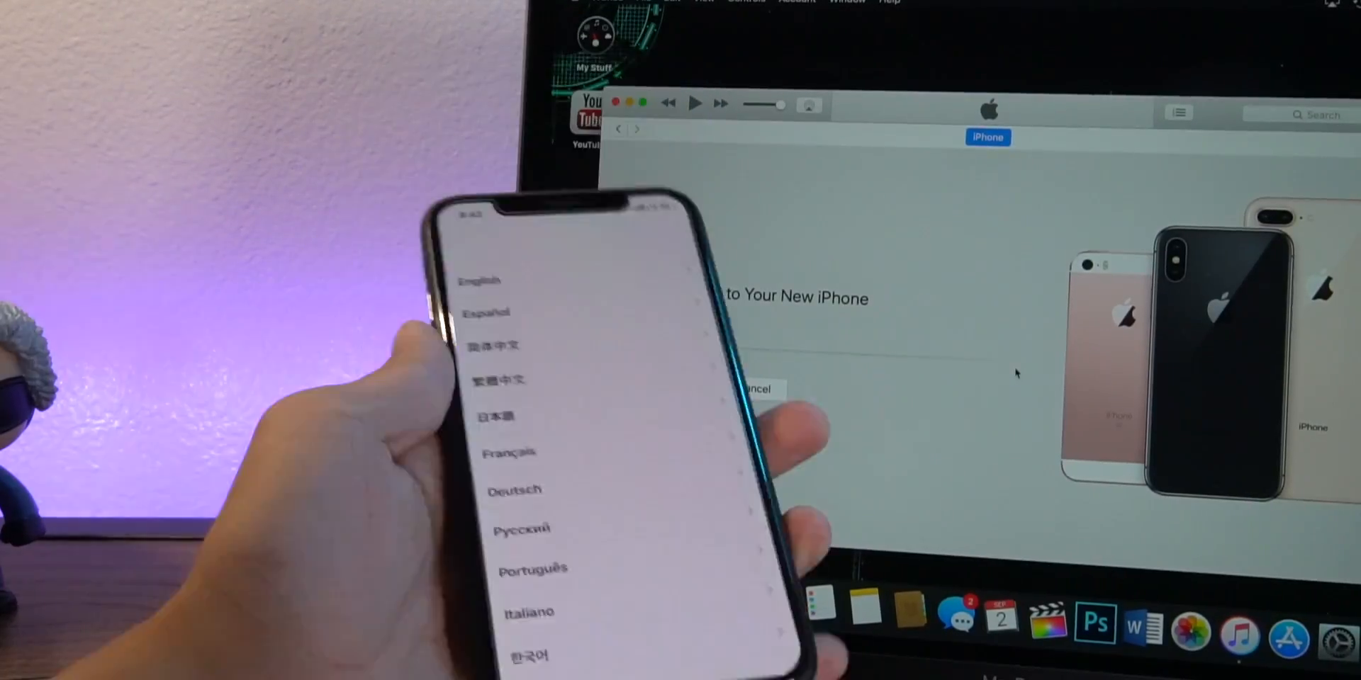
Choose English as the language and continue past the Data & Privacy notice.
click(478, 281)
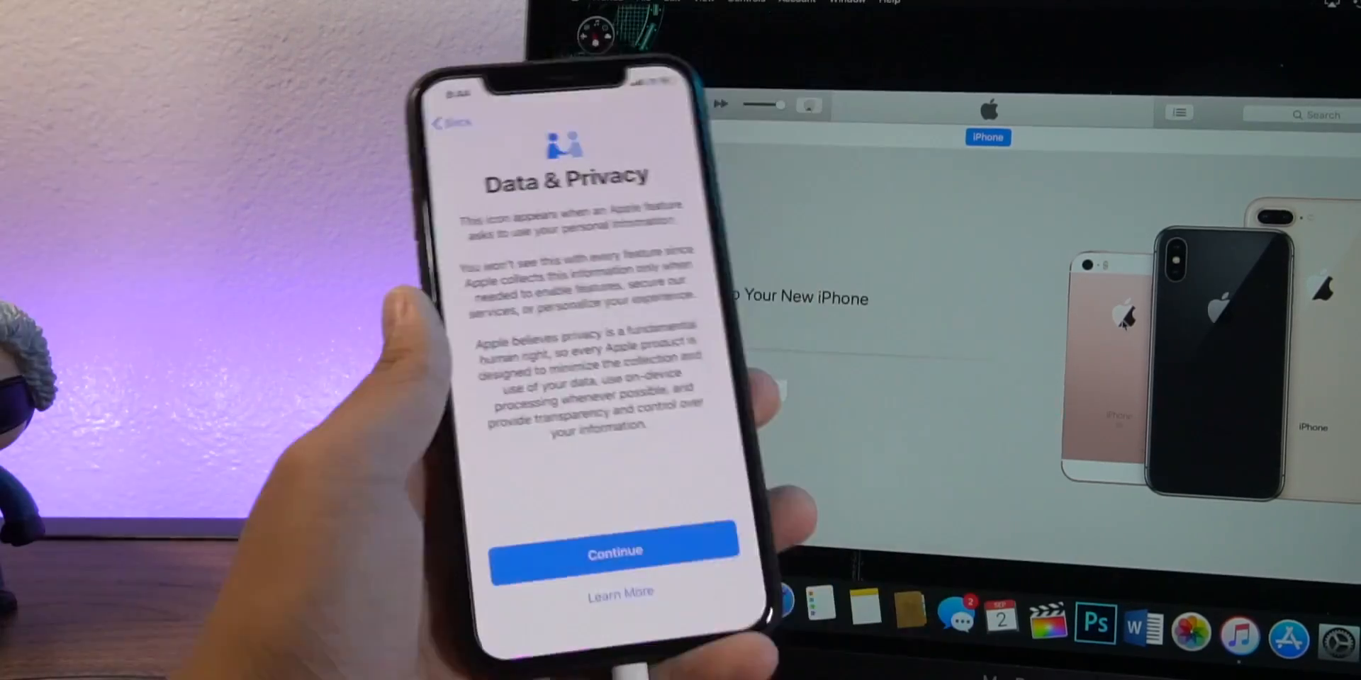
click(614, 551)
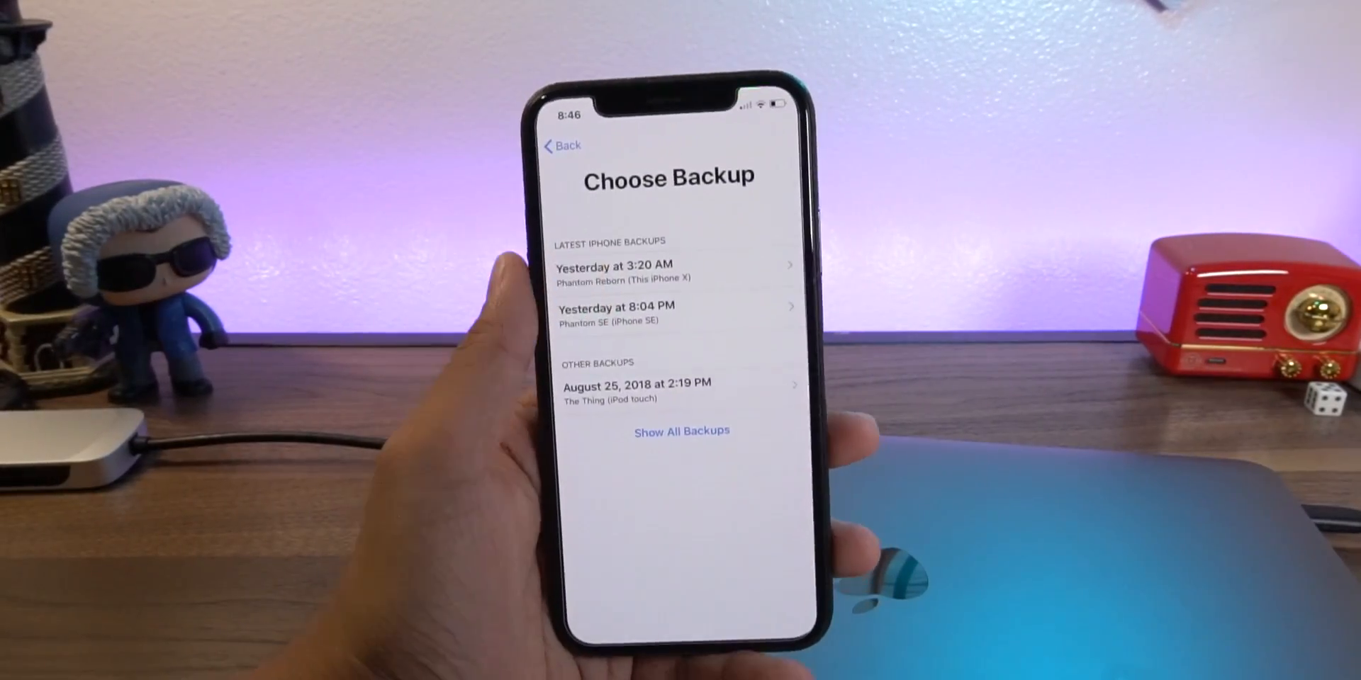
Show all backups and pick yesterday's 3:20 AM Phantom Reborn backup.
click(682, 431)
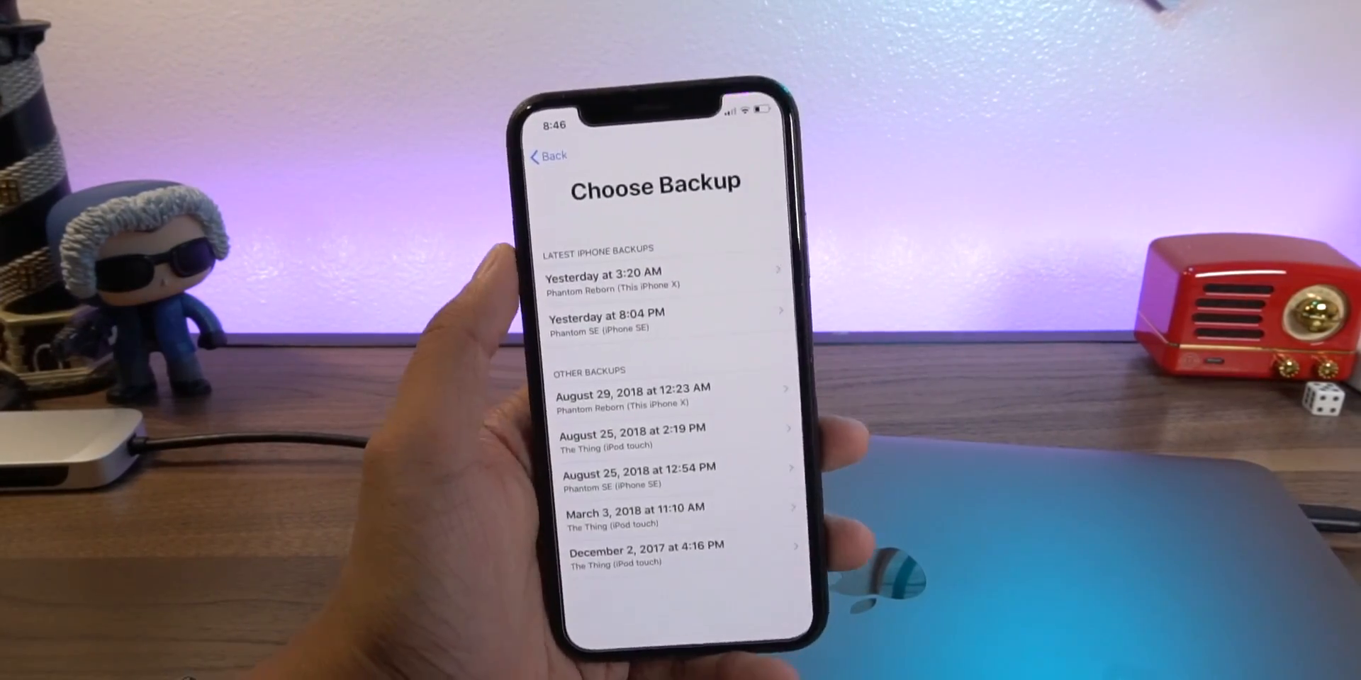
click(656, 278)
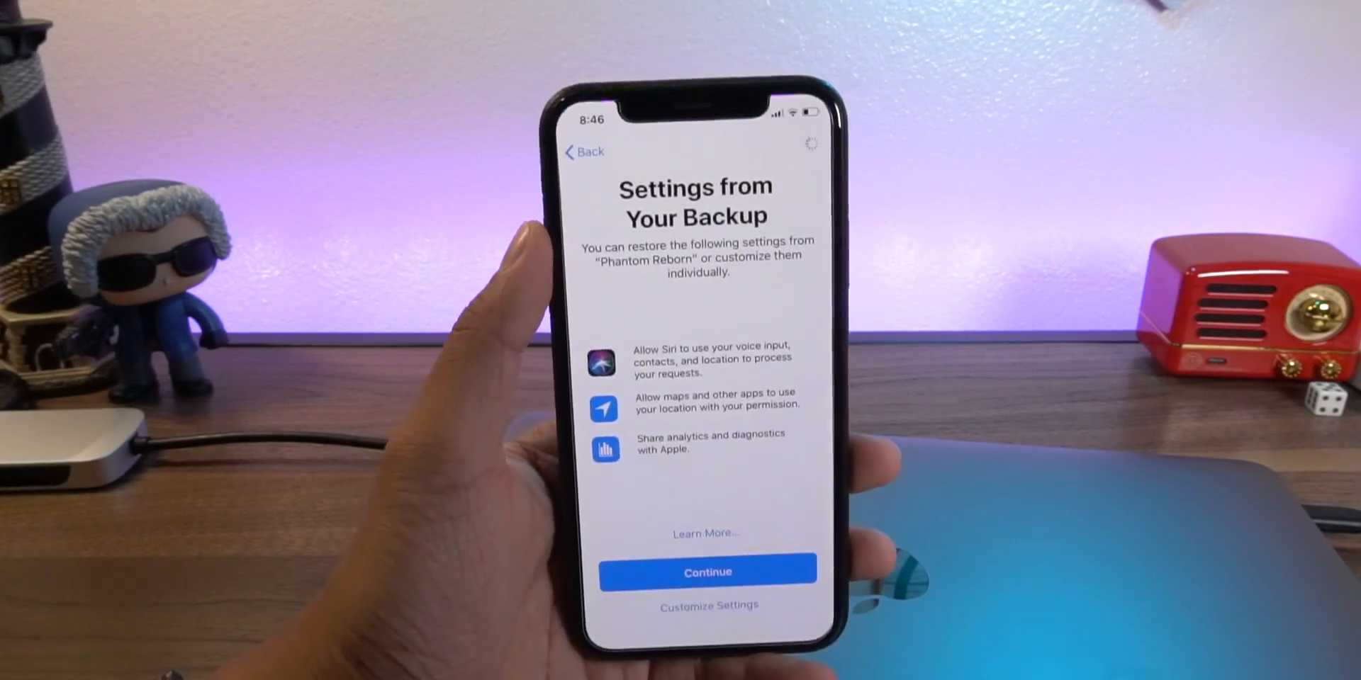
Keep the backup's settings and continue past the True Tone Display screen.
click(706, 571)
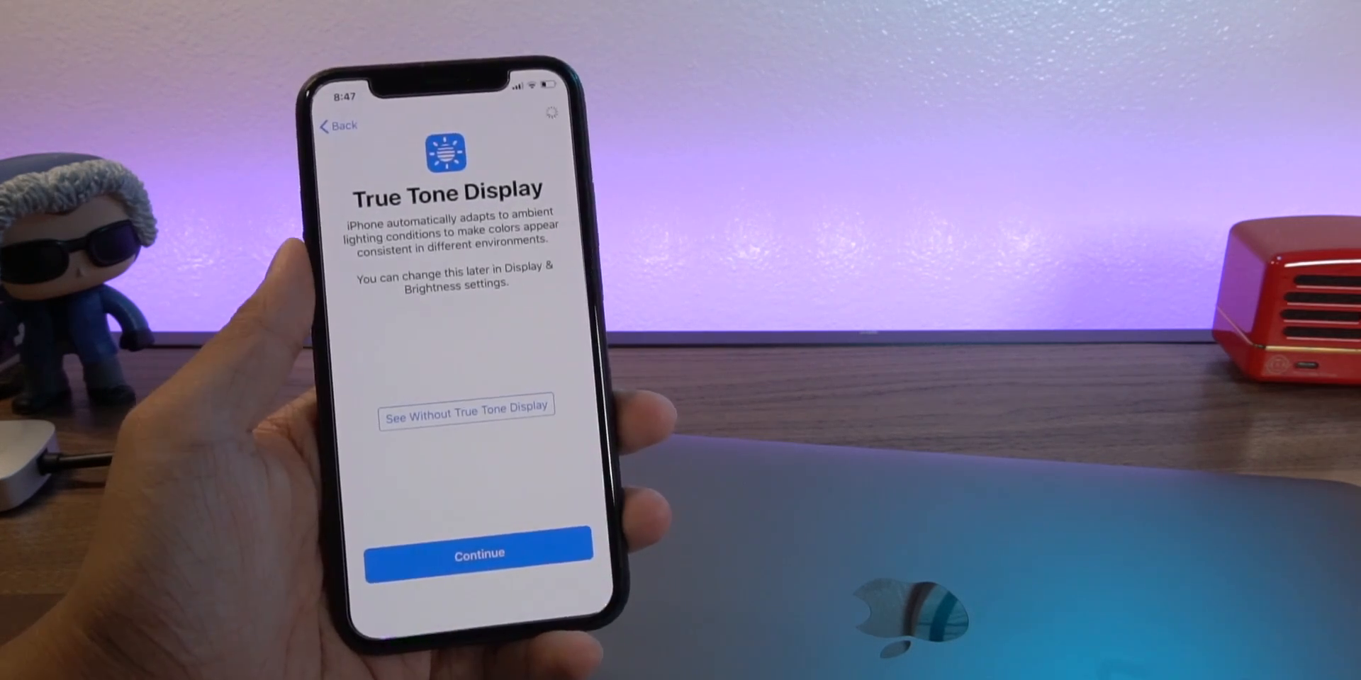
click(477, 554)
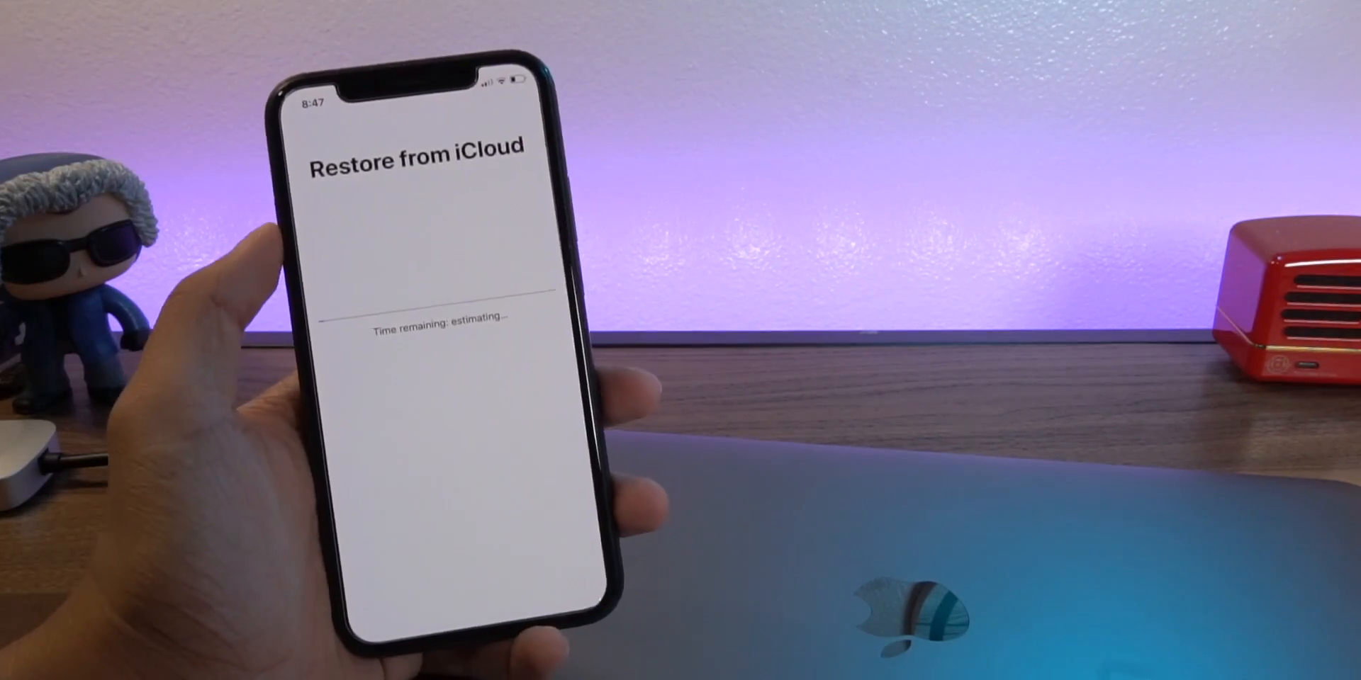